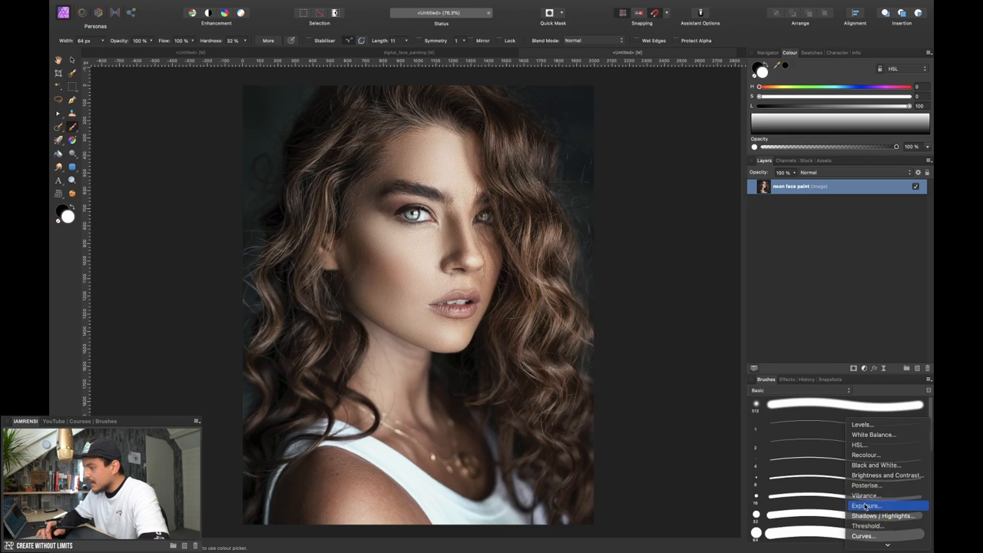
Add an Exposure adjustment and drag exposure down to darken the whole portrait.
{"action": "left_click", "coordinate": [866, 505]}
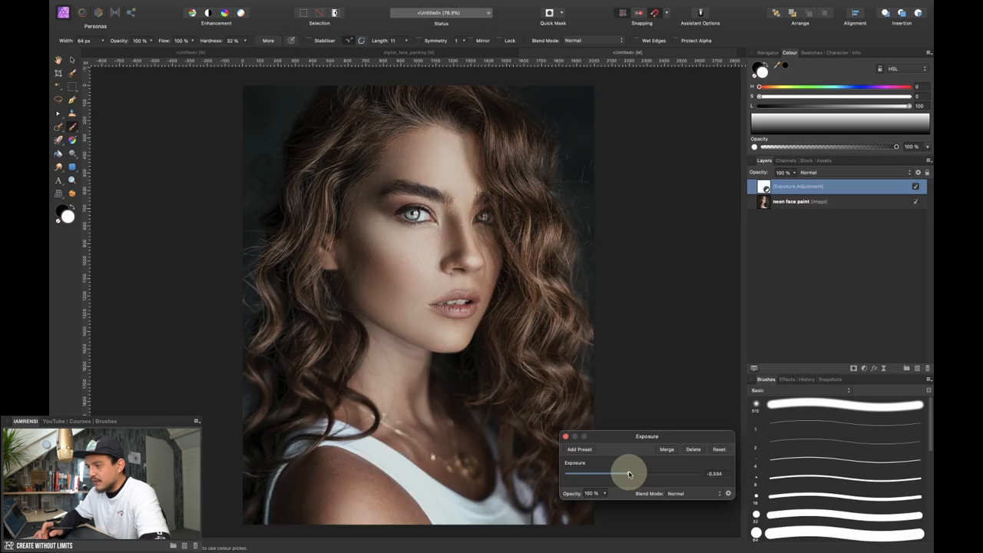
{"action": "left_click_drag", "start_coordinate": [628, 473], "coordinate": [600, 473]}
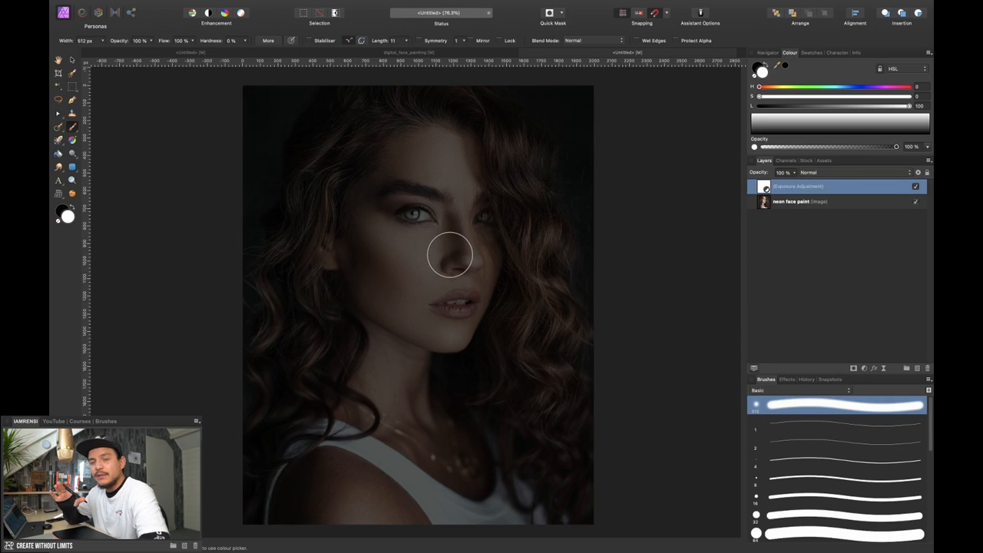
{"action": "mouse_move", "coordinate": [467, 249]}
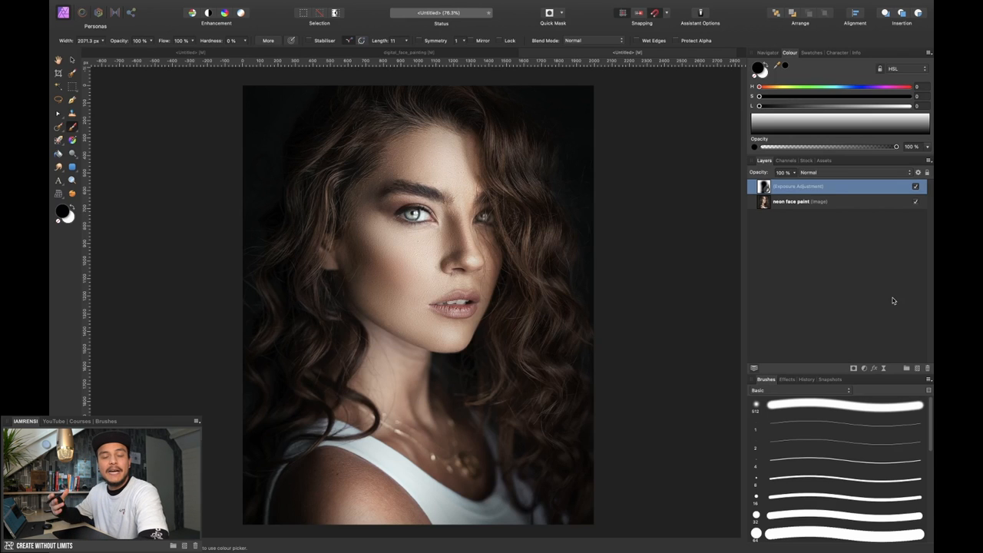
{"action": "mouse_move", "coordinate": [897, 313]}
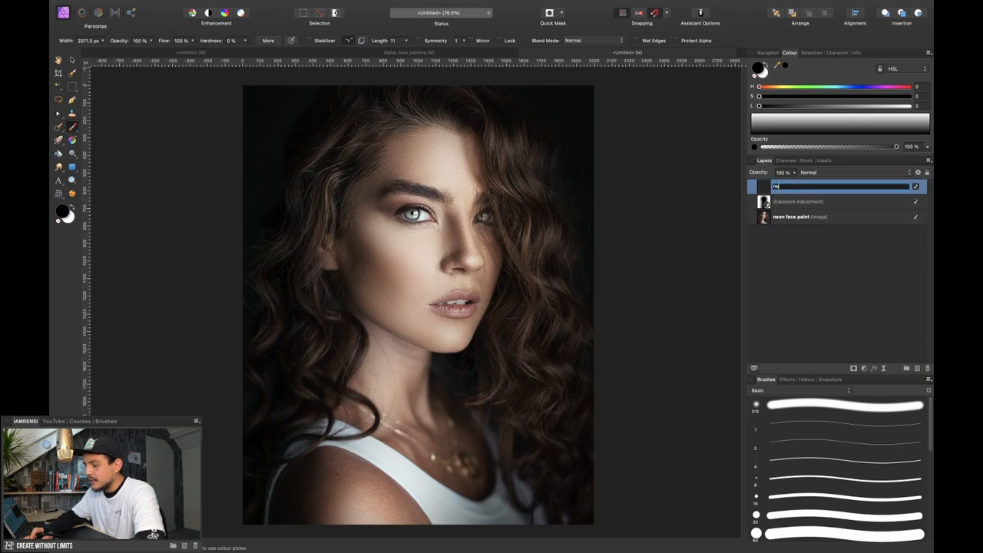
Name the new pixel layer 'neon face paint', choose the Inks brushes and paint black strokes on the cheek.
{"action": "type", "text": "neon face paint"}
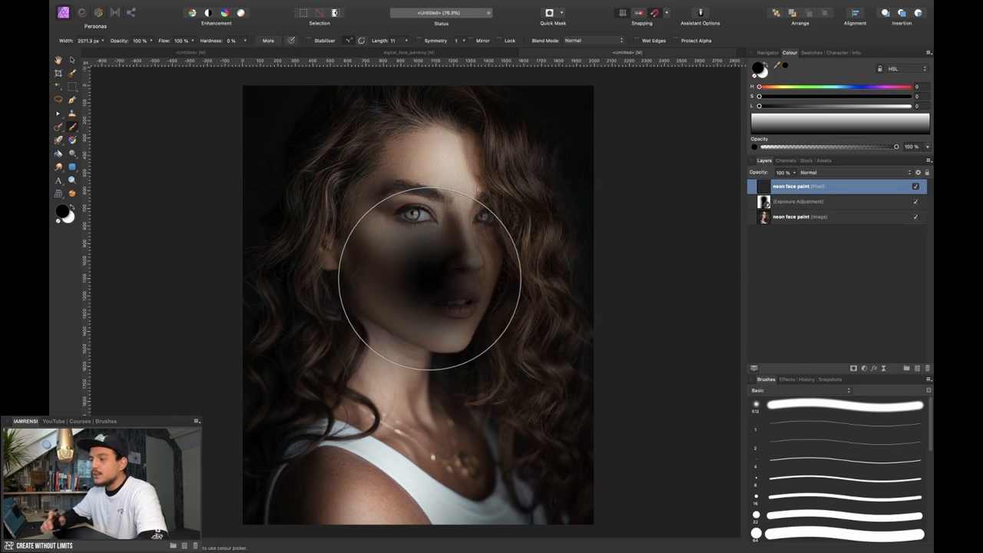
{"action": "left_click", "coordinate": [801, 390]}
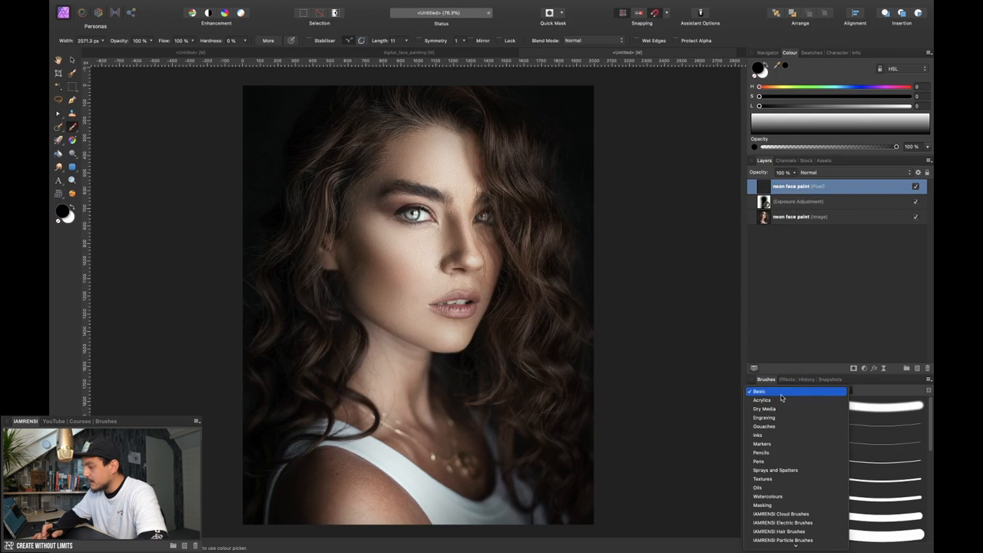
{"action": "left_click", "coordinate": [758, 434]}
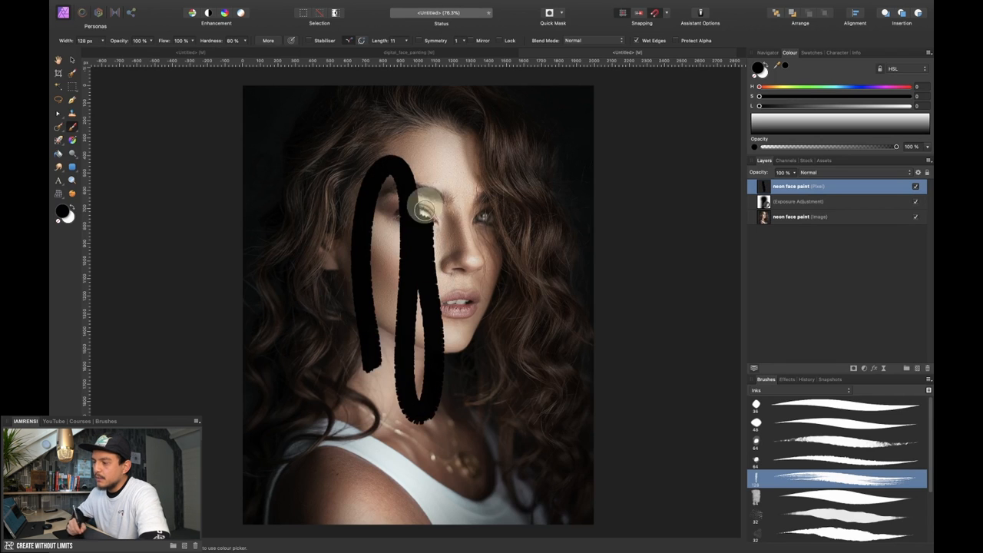
{"action": "left_click_drag", "start_coordinate": [417, 207], "coordinate": [341, 261]}
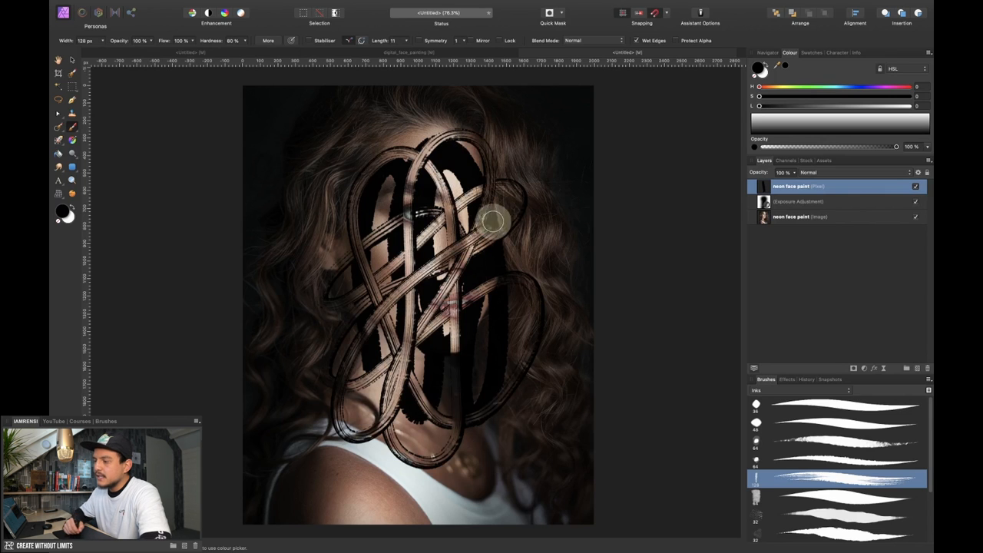
{"action": "left_click_drag", "start_coordinate": [492, 222], "coordinate": [418, 245]}
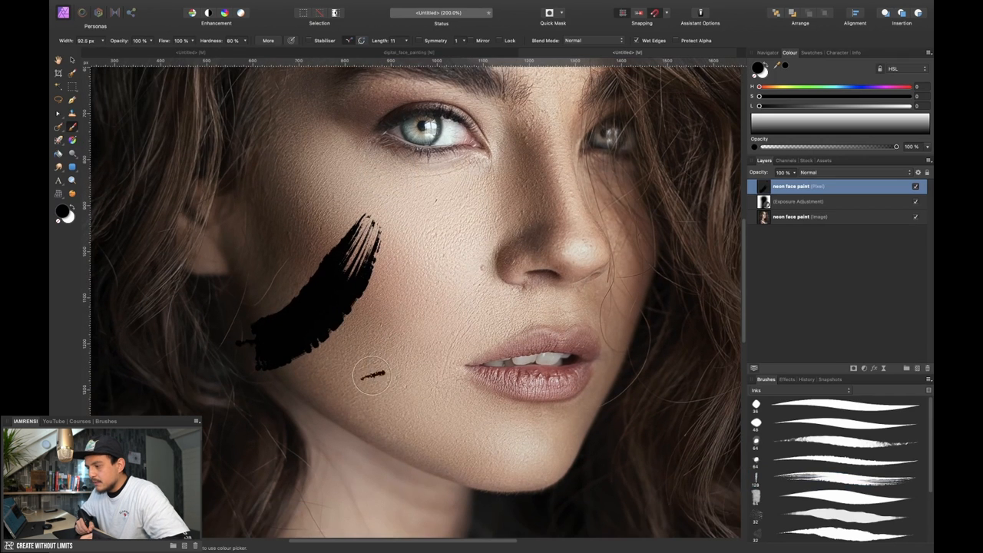
Paint black strokes on the left cheek, the right cheek and above the eyebrows.
{"action": "left_click_drag", "start_coordinate": [345, 391], "coordinate": [427, 218]}
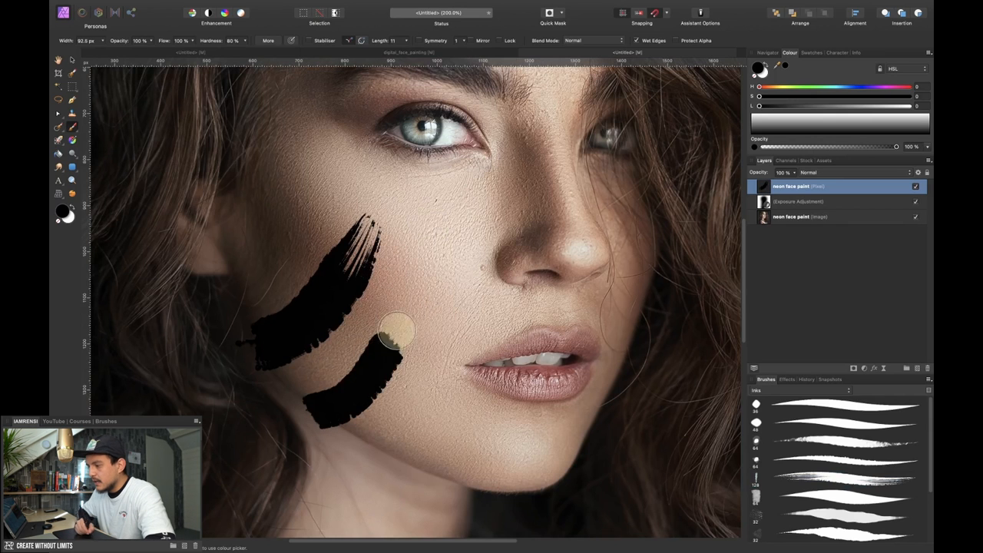
{"action": "left_click_drag", "start_coordinate": [376, 338], "coordinate": [418, 261]}
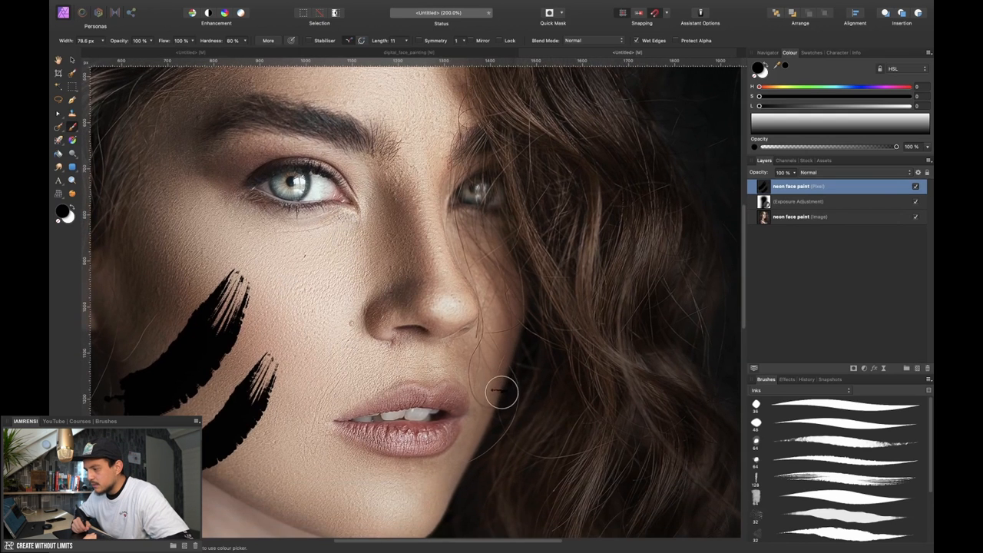
{"action": "left_click_drag", "start_coordinate": [499, 391], "coordinate": [513, 334]}
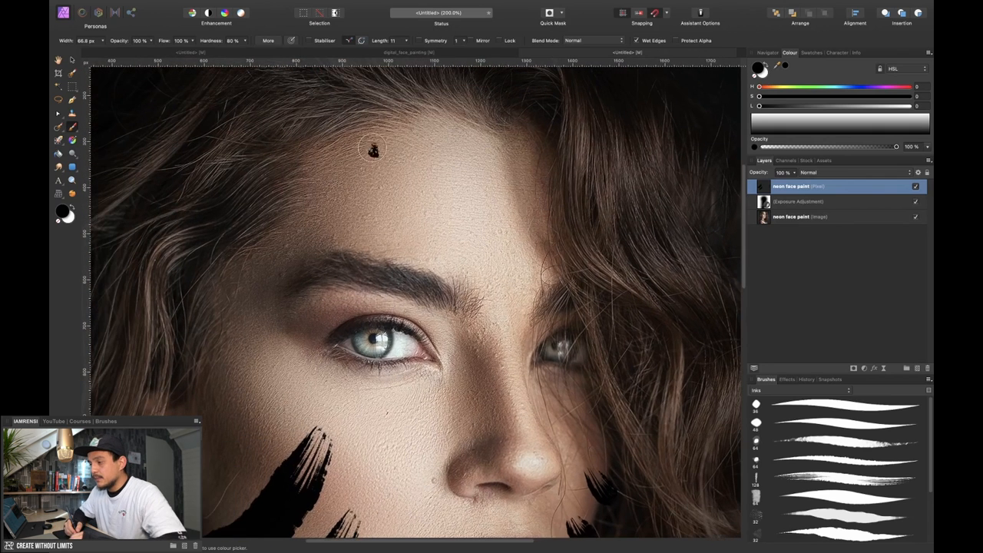
{"action": "left_click_drag", "start_coordinate": [372, 151], "coordinate": [415, 187]}
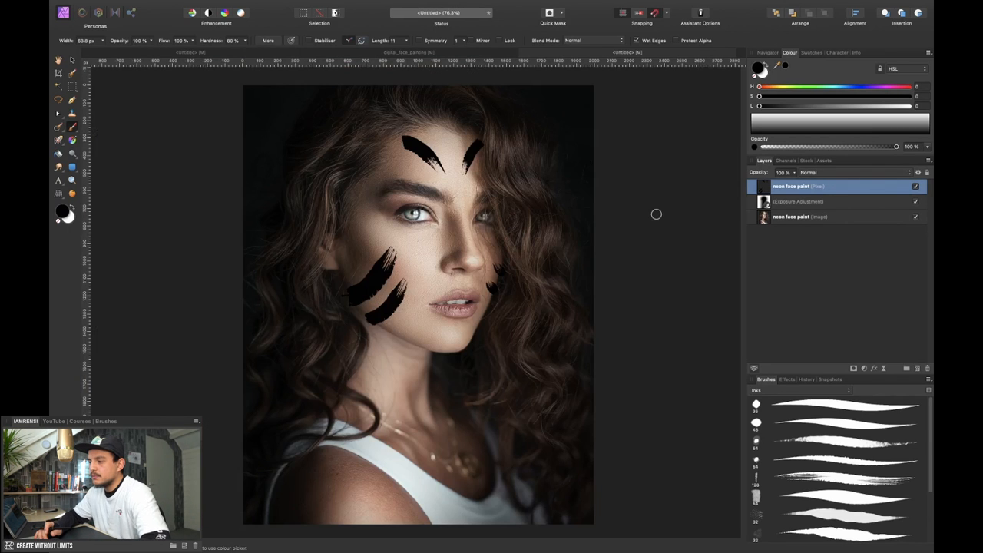
{"action": "mouse_move", "coordinate": [614, 230]}
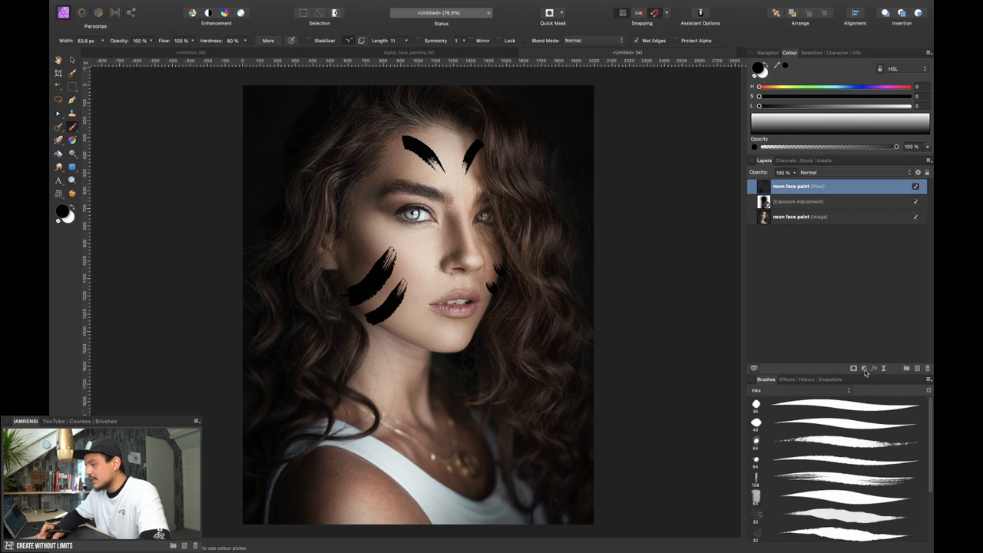
Add a Recolor adjustment and shift its hue to a blue tone.
{"action": "left_click", "coordinate": [863, 369]}
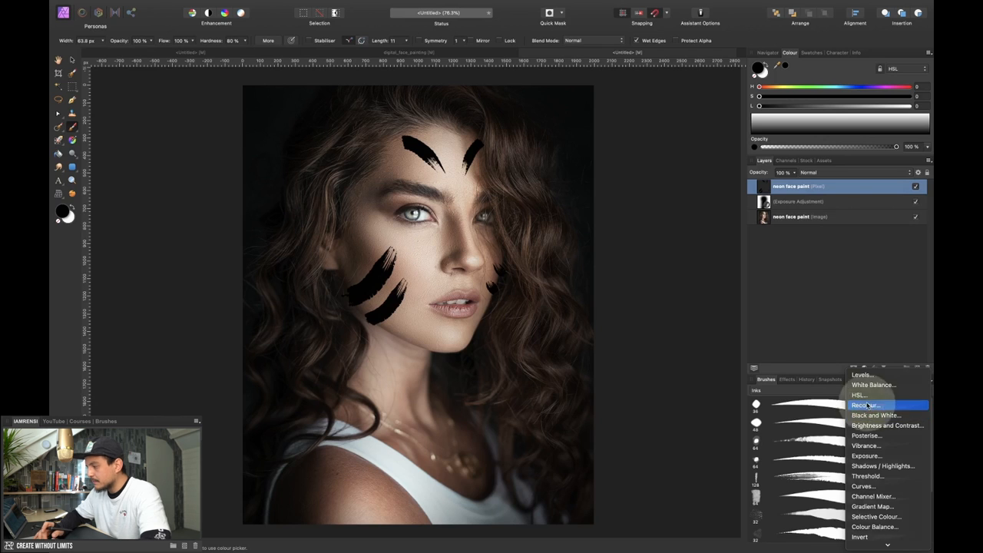
{"action": "left_click", "coordinate": [866, 405]}
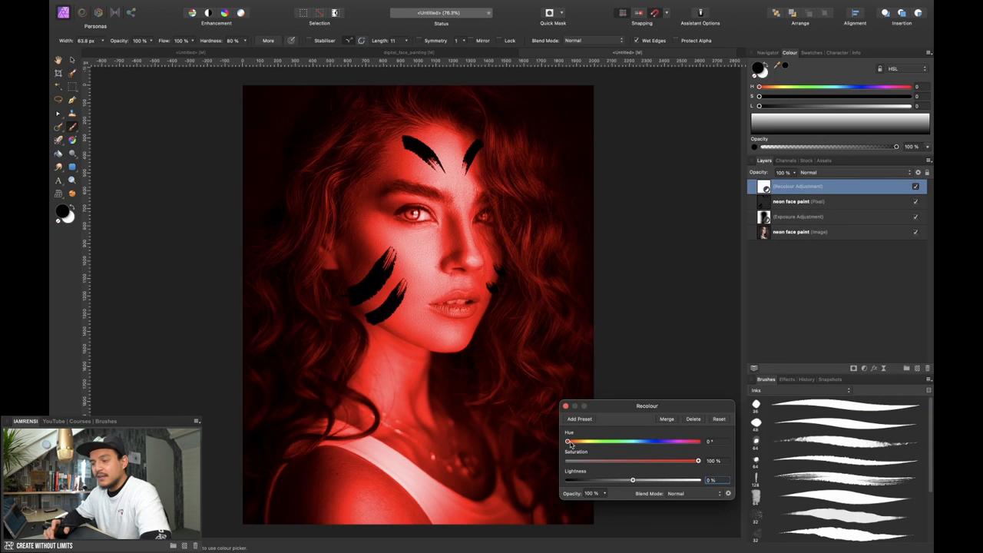
{"action": "left_click_drag", "start_coordinate": [568, 442], "coordinate": [607, 442]}
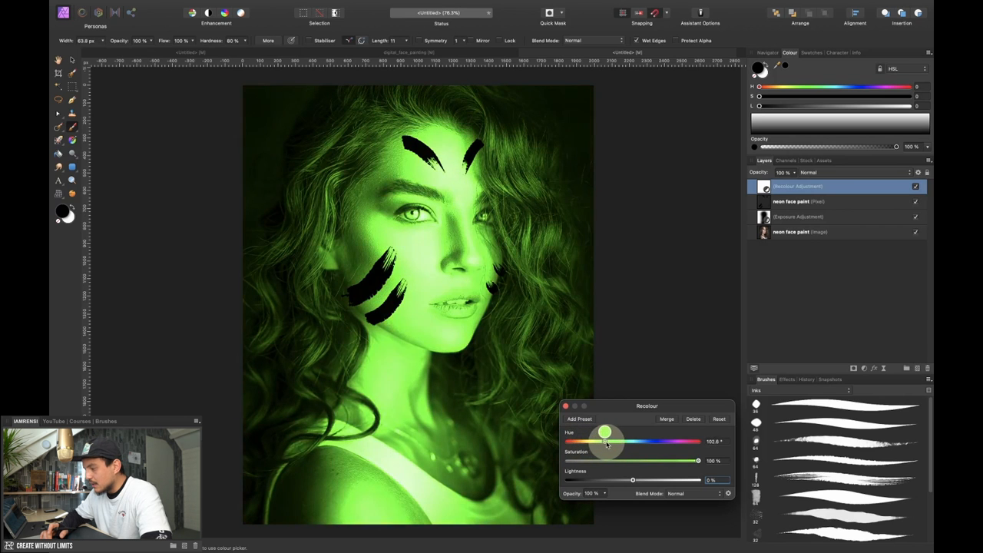
{"action": "left_click_drag", "start_coordinate": [605, 440], "coordinate": [631, 441]}
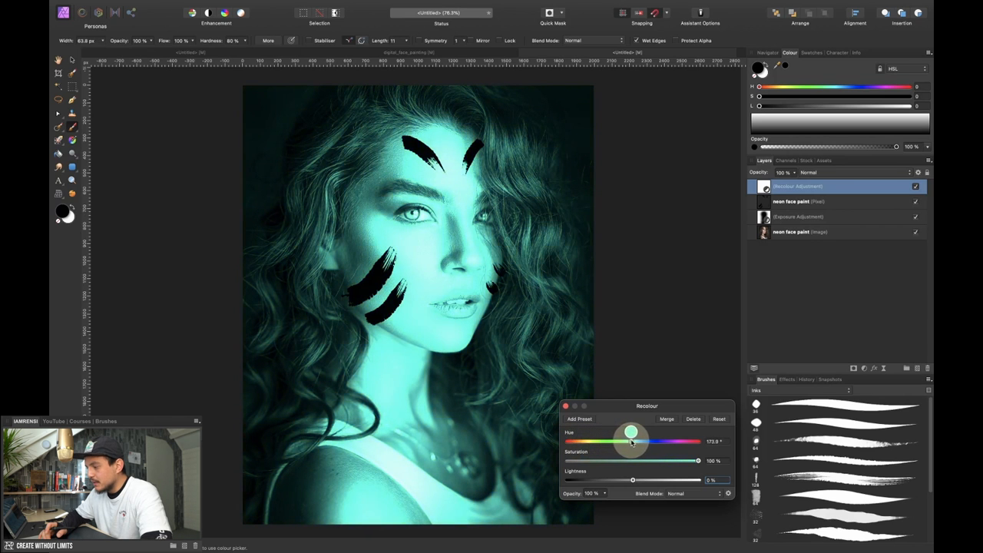
{"action": "left_click_drag", "start_coordinate": [629, 439], "coordinate": [637, 439]}
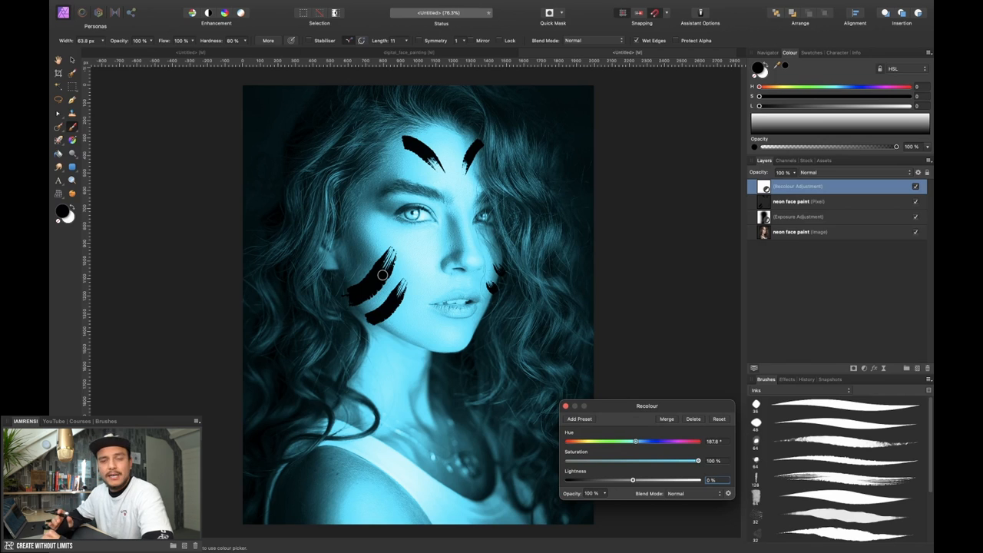
{"action": "mouse_move", "coordinate": [392, 269]}
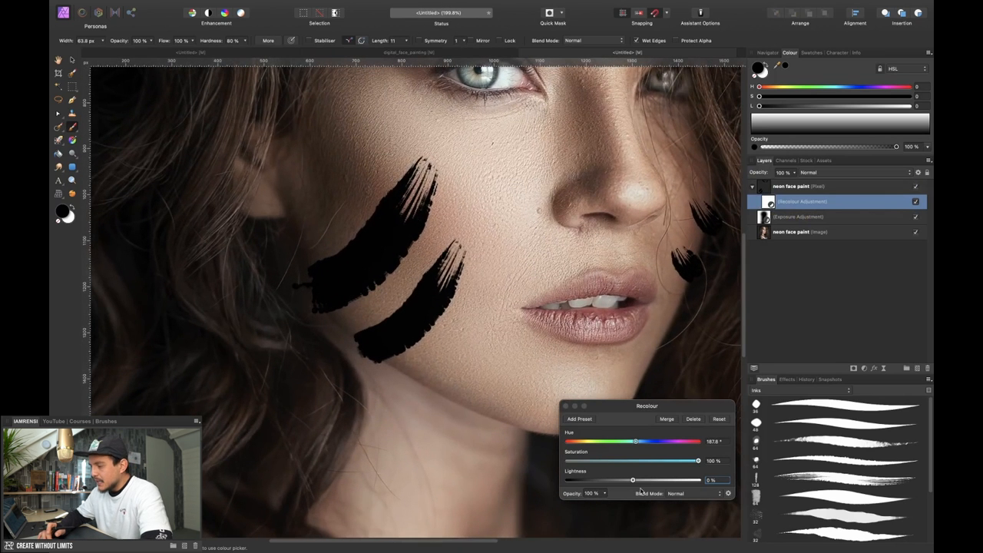
Raise the Recolor lightness so the strokes show bright neon cyan.
{"action": "left_click_drag", "start_coordinate": [633, 479], "coordinate": [649, 479]}
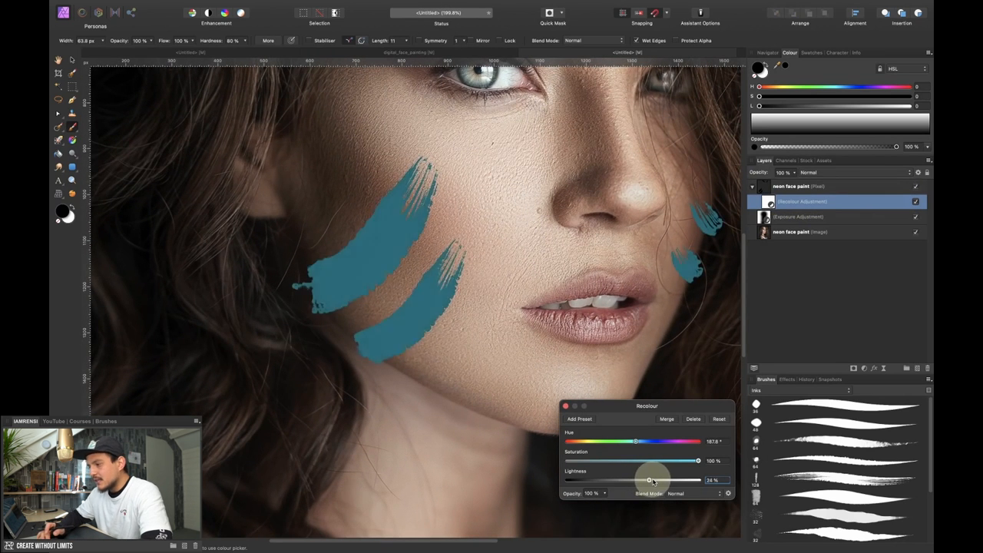
{"action": "left_click_drag", "start_coordinate": [648, 479], "coordinate": [663, 479]}
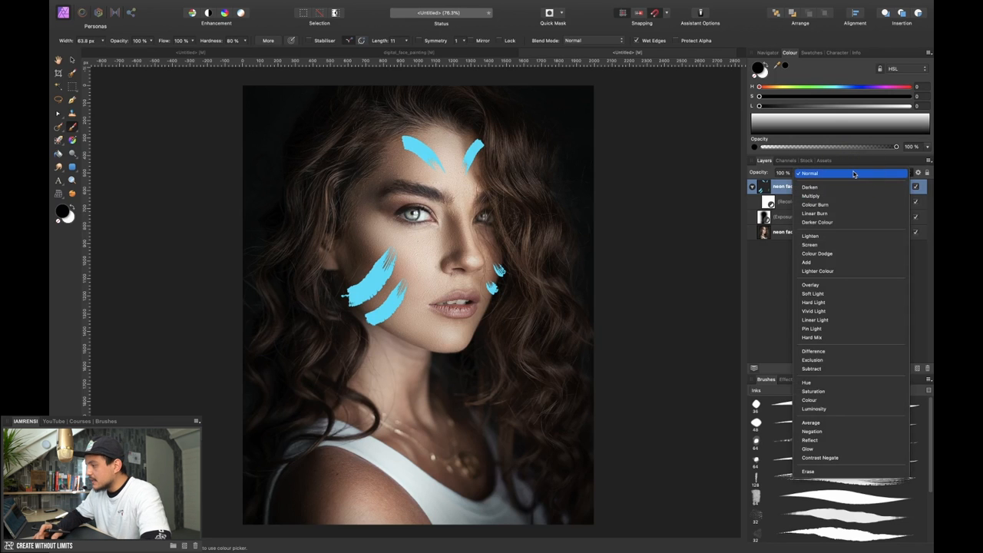
Set the paint layer's blend mode to Colour Burn for deeper teal strokes.
{"action": "left_click", "coordinate": [814, 204]}
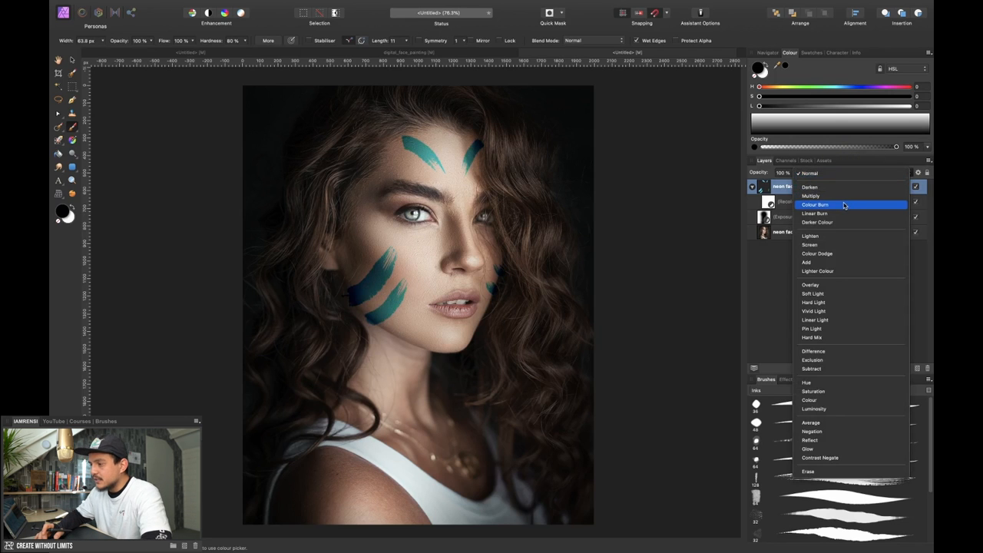
{"action": "left_click", "coordinate": [814, 204]}
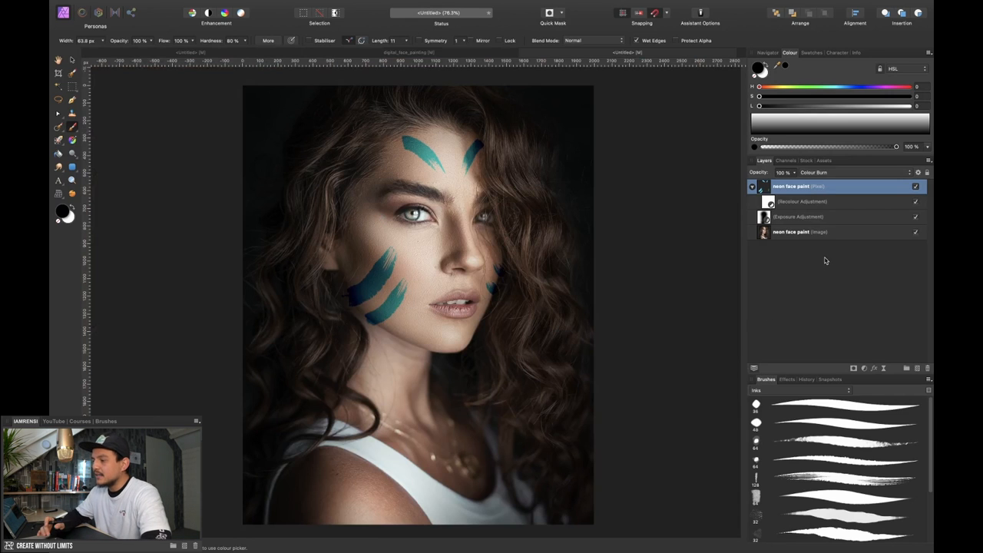
{"action": "mouse_move", "coordinate": [841, 240]}
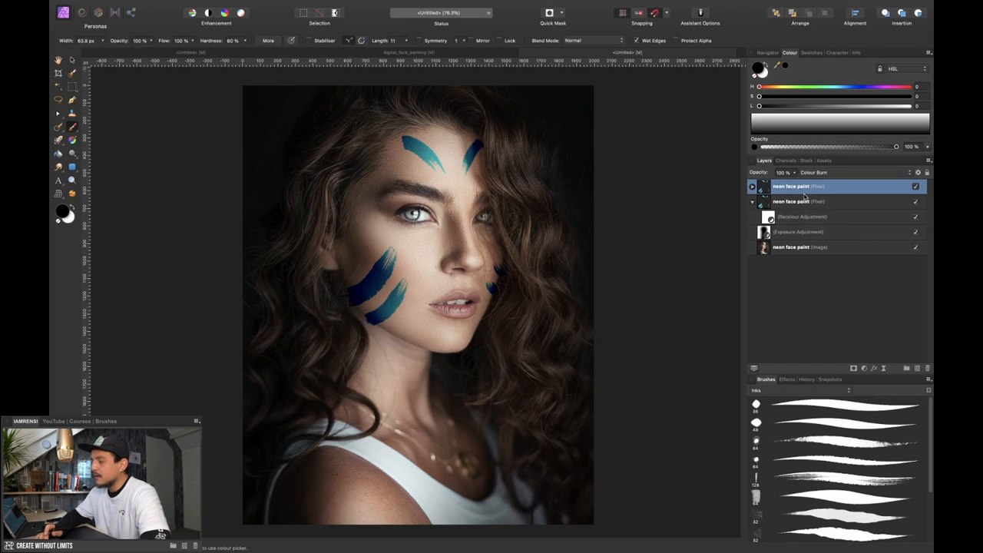
Set the duplicated paint layer's blend mode to Overlay so the strokes glow cyan.
{"action": "left_click", "coordinate": [814, 172]}
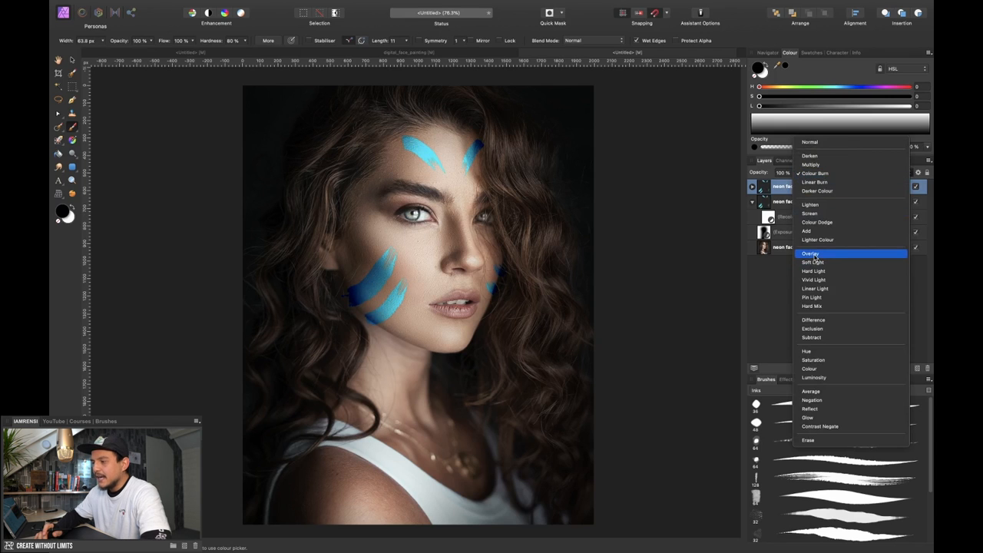
{"action": "left_click", "coordinate": [811, 253]}
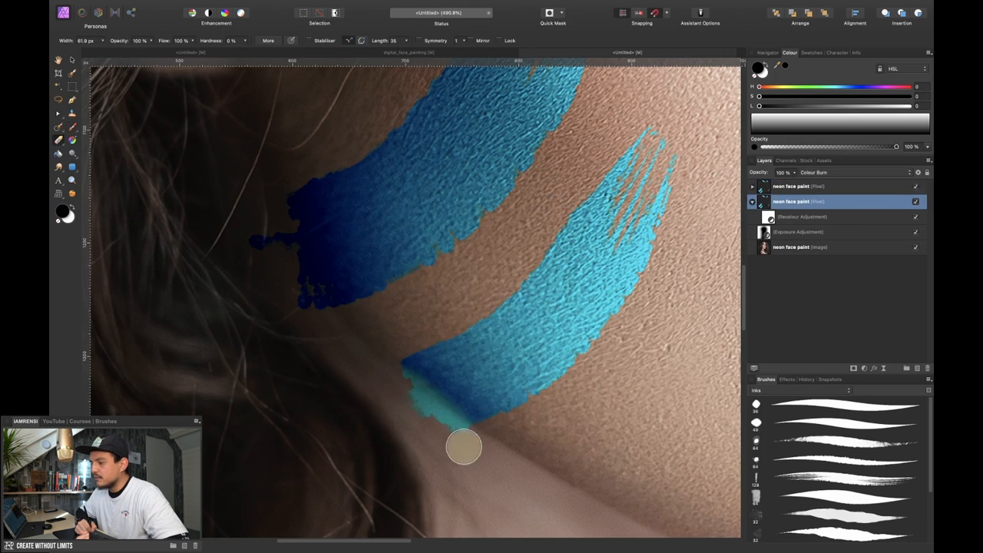
Erase the stray bright tip at the end of the lower cheek stroke.
{"action": "left_click_drag", "start_coordinate": [464, 447], "coordinate": [448, 368]}
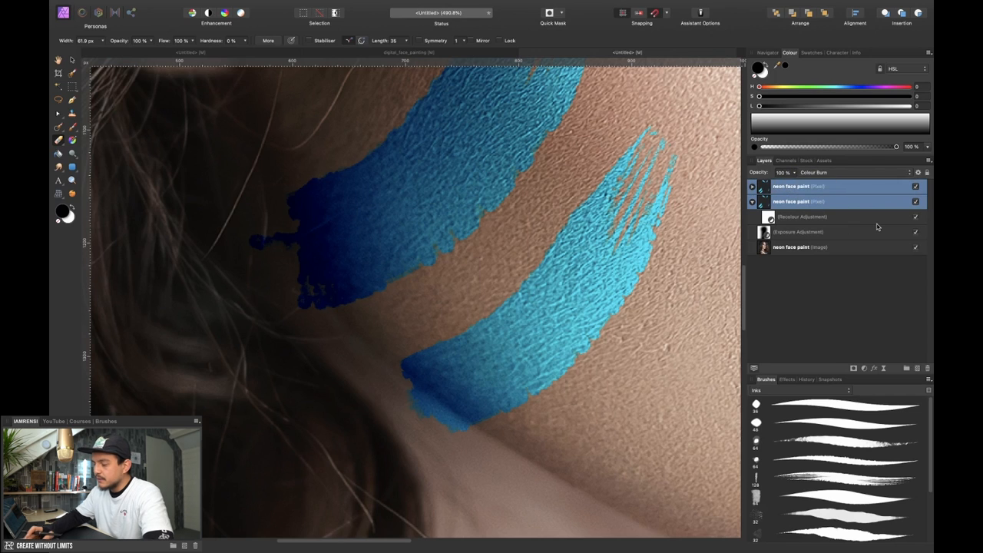
{"action": "mouse_move", "coordinate": [844, 187]}
{"action": "type", "text": "face paint"}
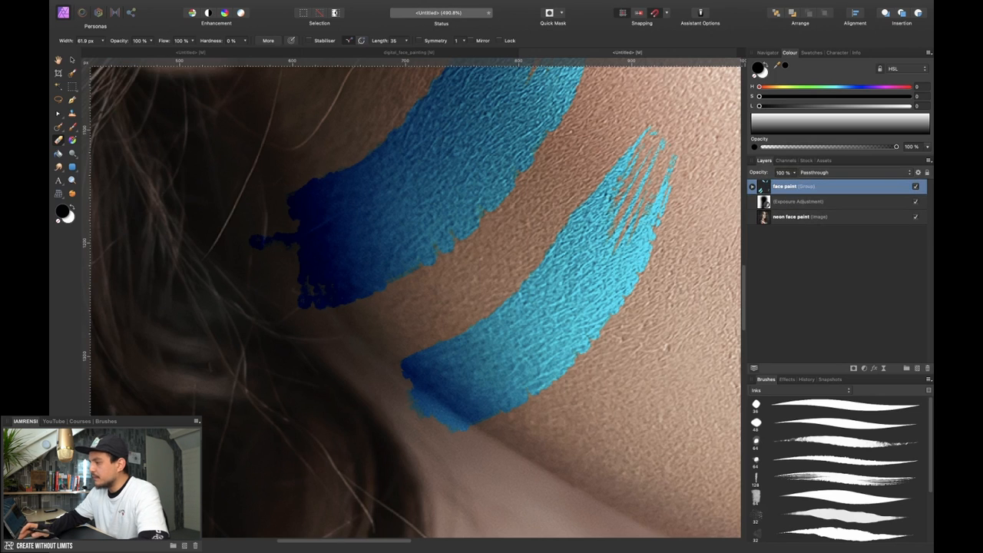
{"action": "mouse_move", "coordinate": [803, 348]}
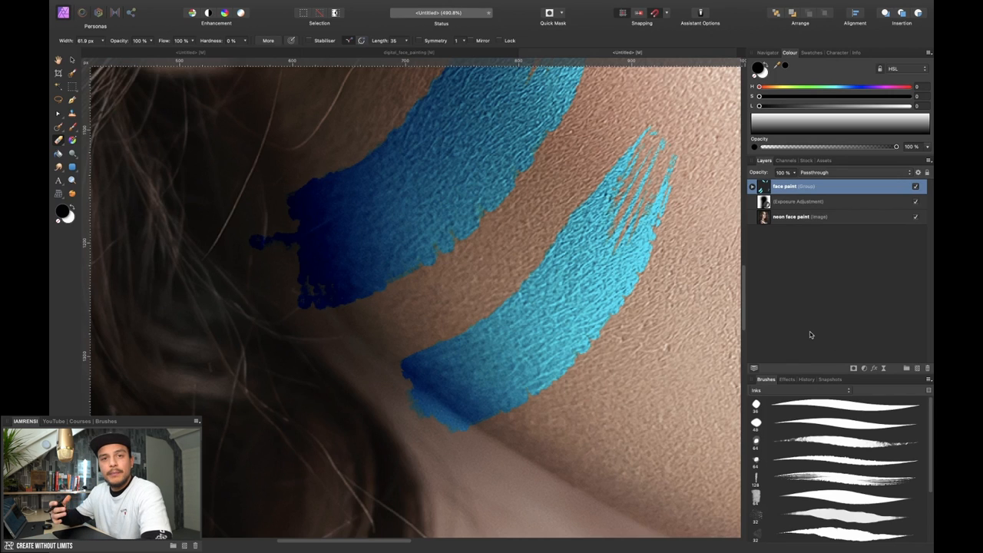
{"action": "mouse_move", "coordinate": [823, 184]}
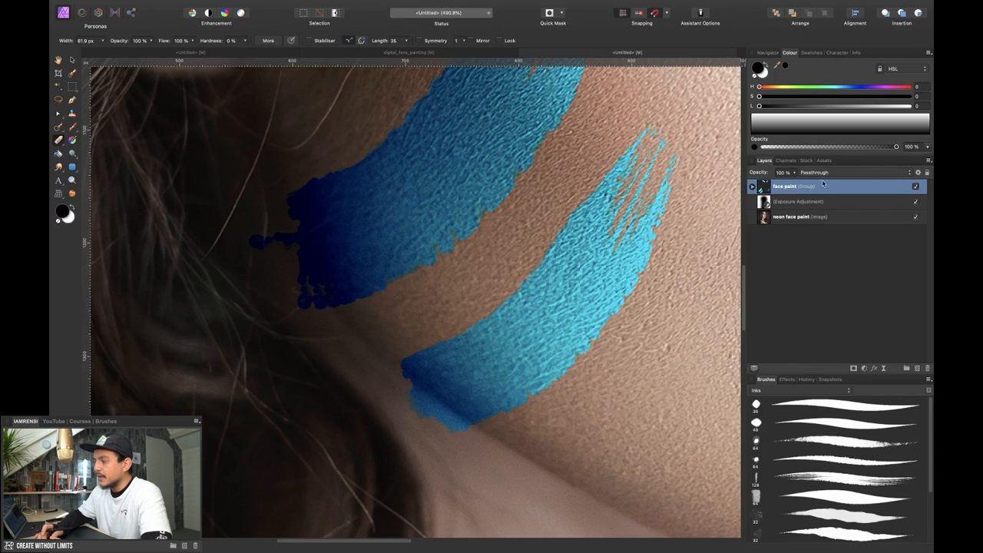
{"action": "mouse_move", "coordinate": [852, 369]}
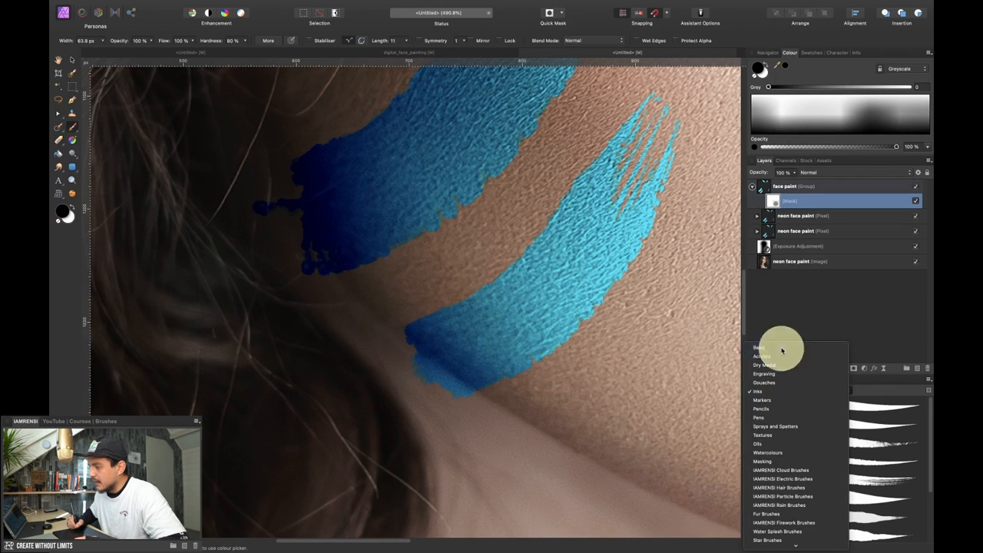
With a Basic brush, paint black on the group mask where the strokes cross hair strands.
{"action": "left_click", "coordinate": [760, 347]}
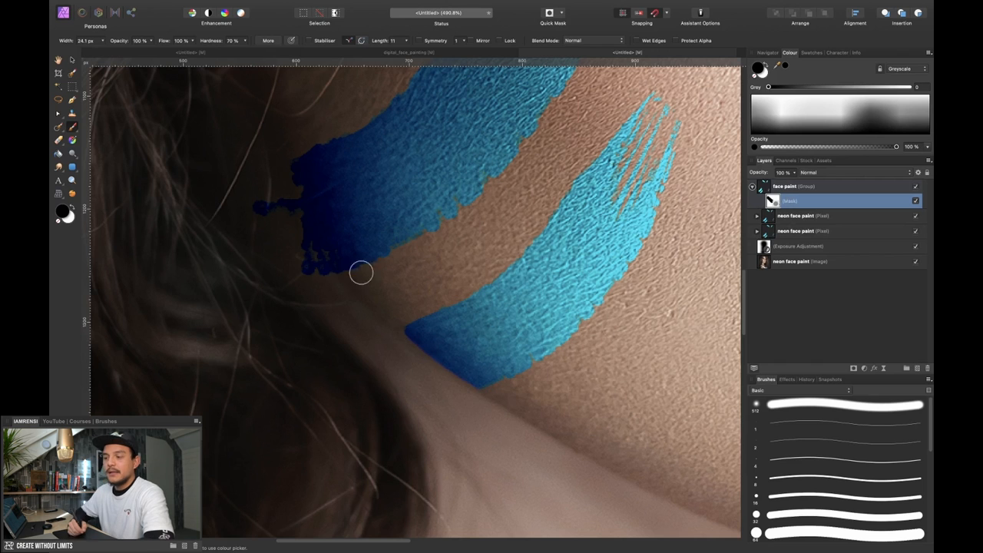
{"action": "left_click_drag", "start_coordinate": [361, 274], "coordinate": [449, 340]}
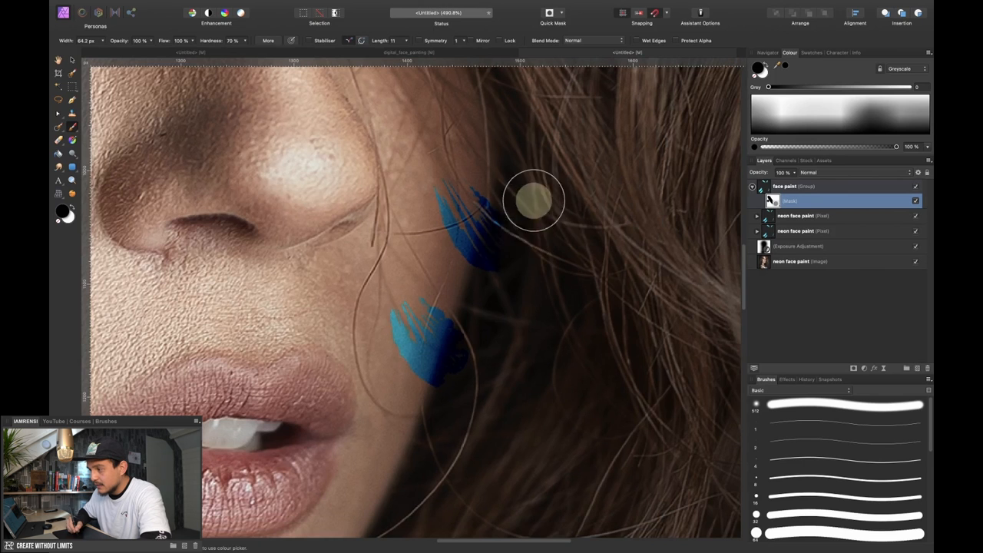
{"action": "mouse_move", "coordinate": [490, 323]}
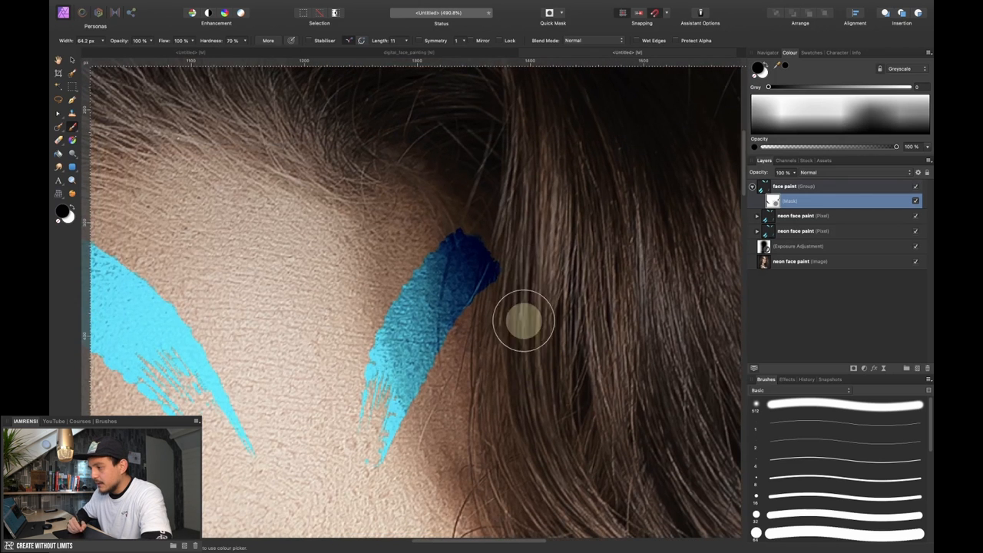
{"action": "mouse_move", "coordinate": [509, 310]}
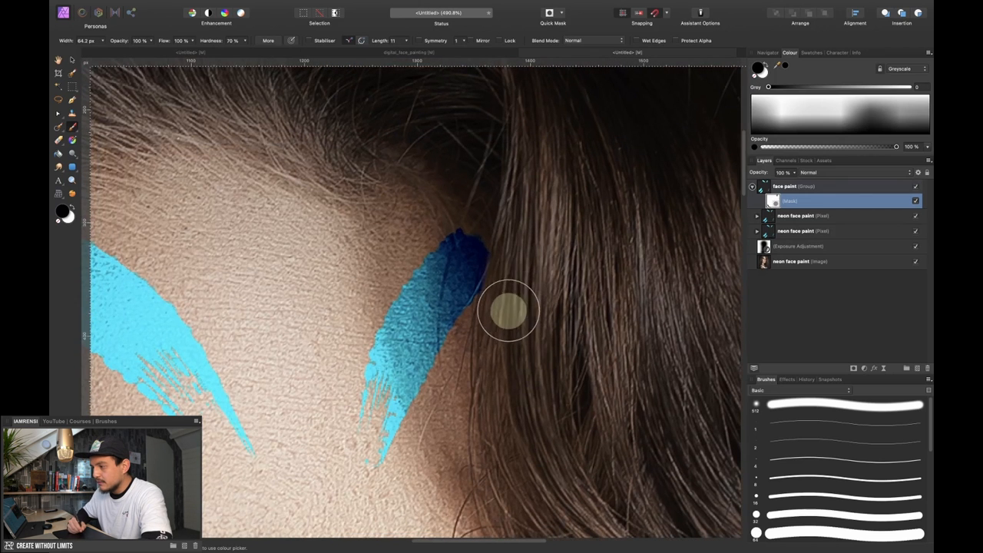
{"action": "mouse_move", "coordinate": [559, 208]}
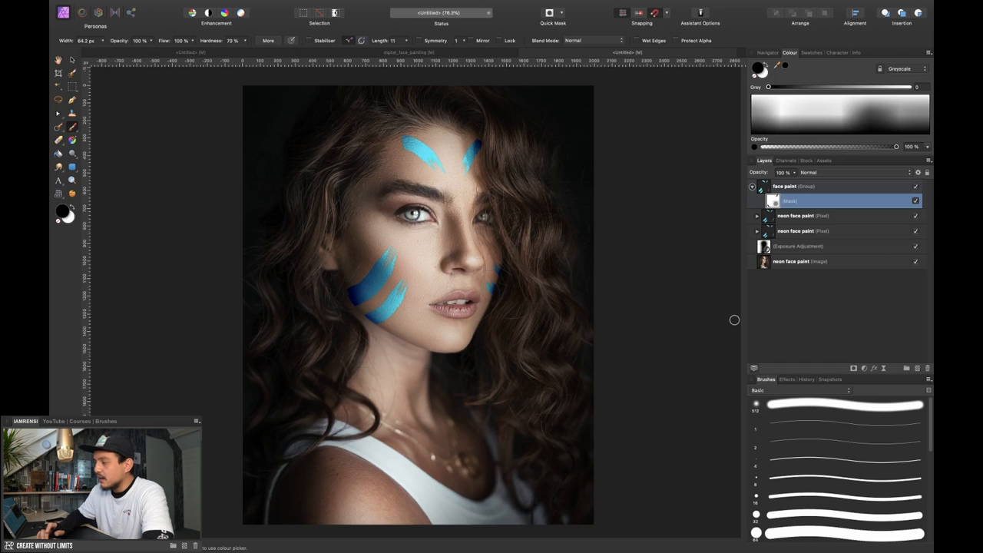
{"action": "mouse_move", "coordinate": [786, 254]}
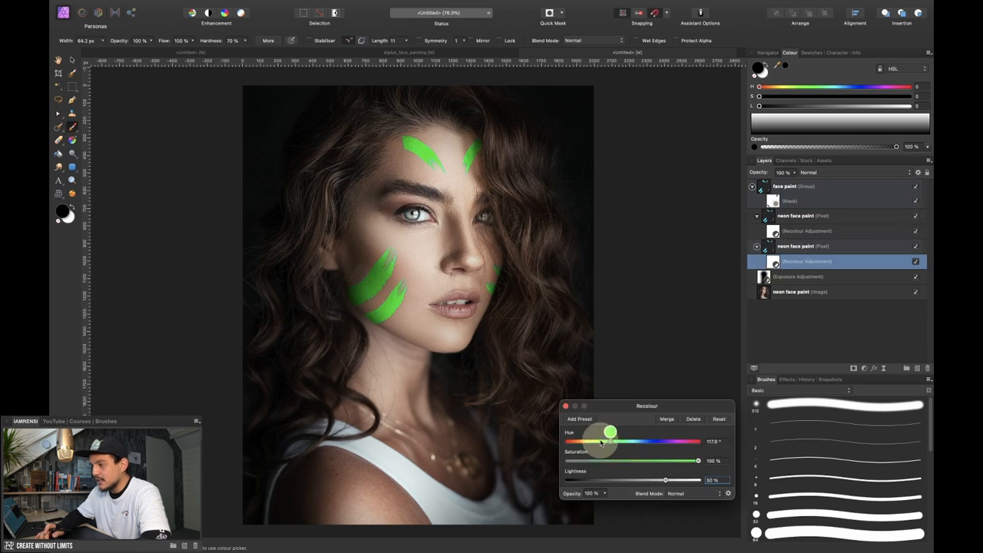
Drag the Recolor hue through green and yellow to a warm orange and fine-tune it.
{"action": "left_click_drag", "start_coordinate": [608, 432], "coordinate": [587, 431]}
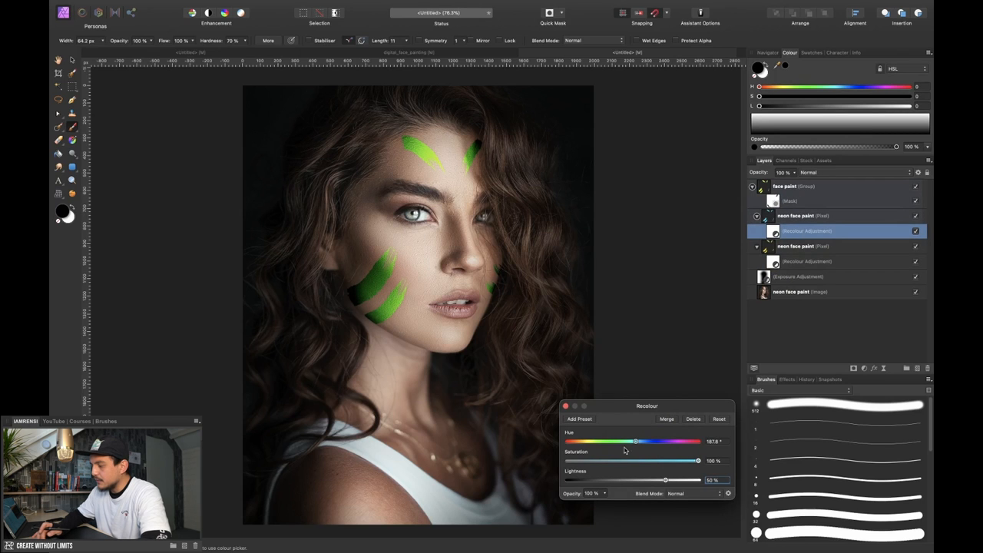
{"action": "left_click_drag", "start_coordinate": [636, 440], "coordinate": [597, 440]}
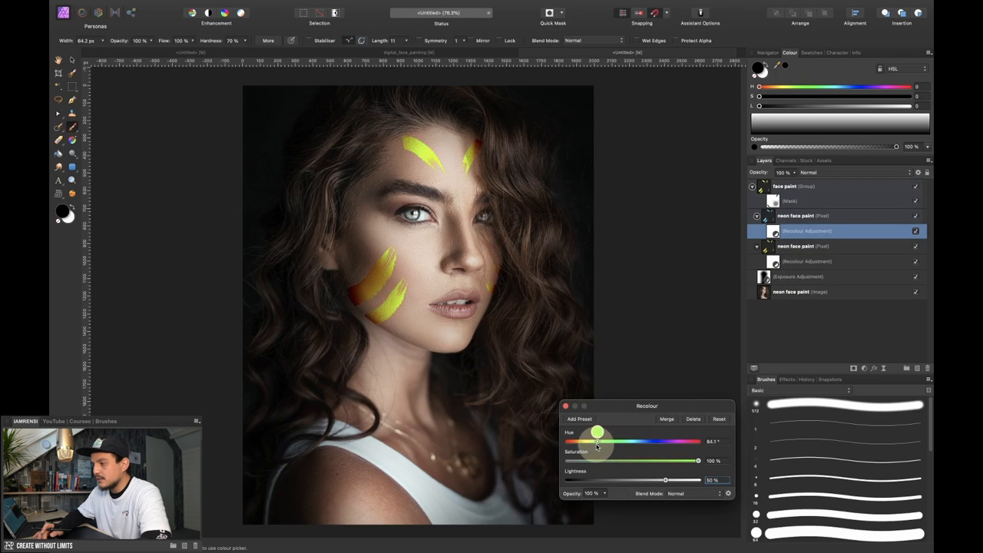
{"action": "left_click_drag", "start_coordinate": [597, 432], "coordinate": [592, 432]}
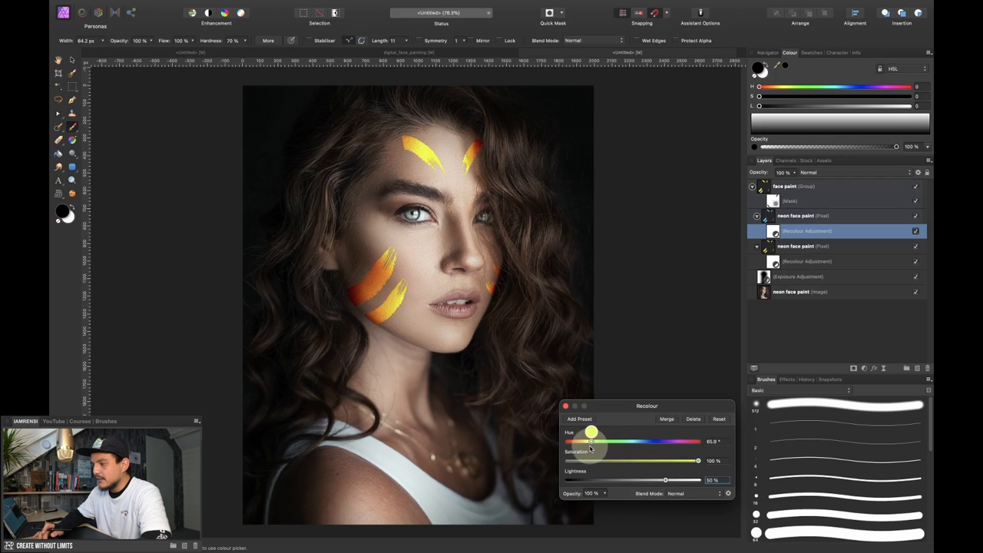
{"action": "left_click_drag", "start_coordinate": [593, 433], "coordinate": [596, 433]}
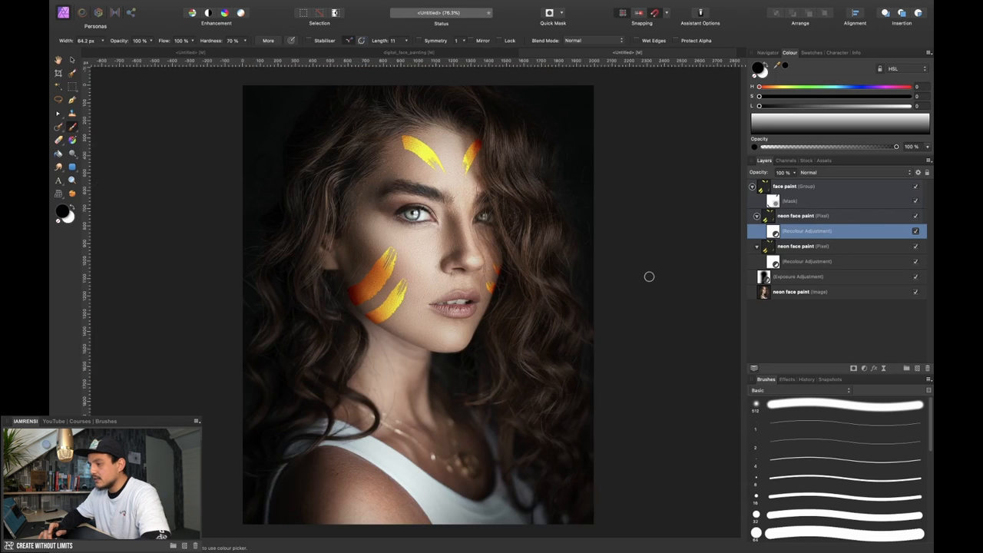
Select both Recolor adjustments and delete them, restoring the blue strokes.
{"action": "left_click", "coordinate": [829, 261]}
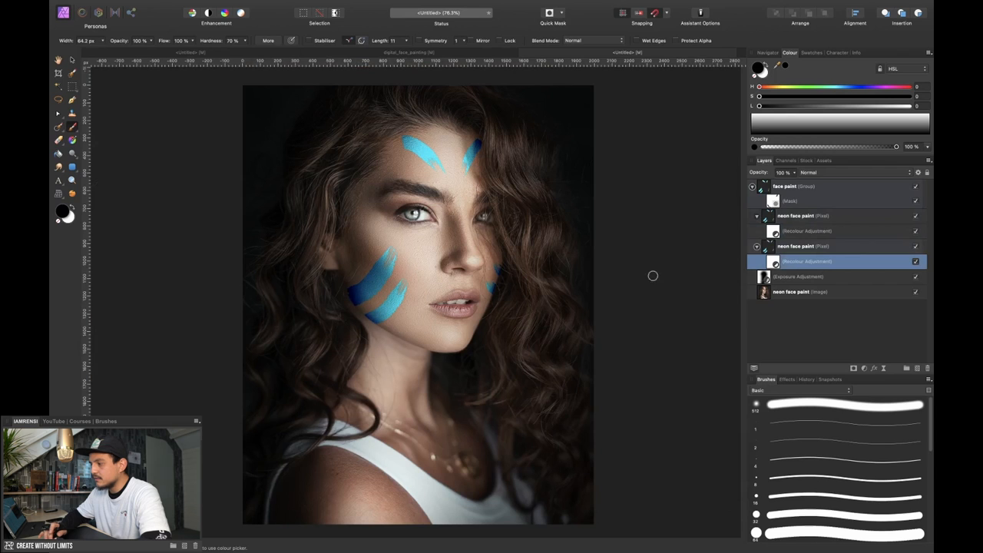
{"action": "left_click", "coordinate": [755, 231]}
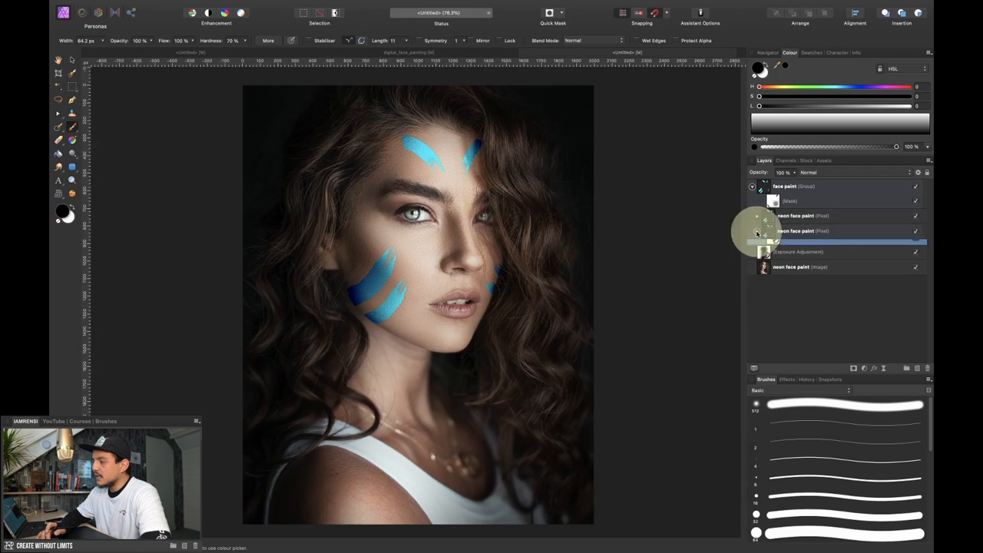
{"action": "left_click", "coordinate": [799, 215]}
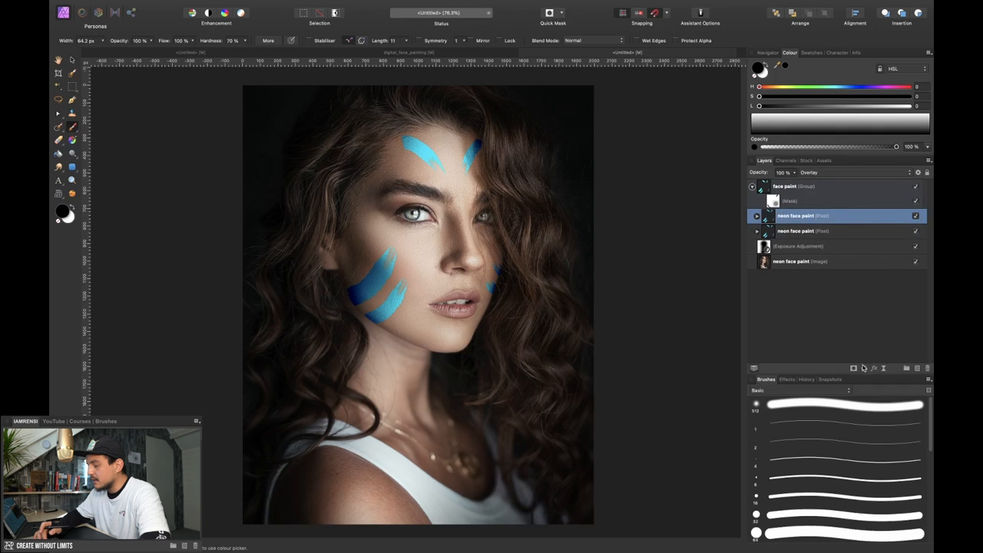
Add an HSL adjustment to the face-paint group and drag Hue Shift until the strokes settle on yellow.
{"action": "left_click", "coordinate": [852, 368]}
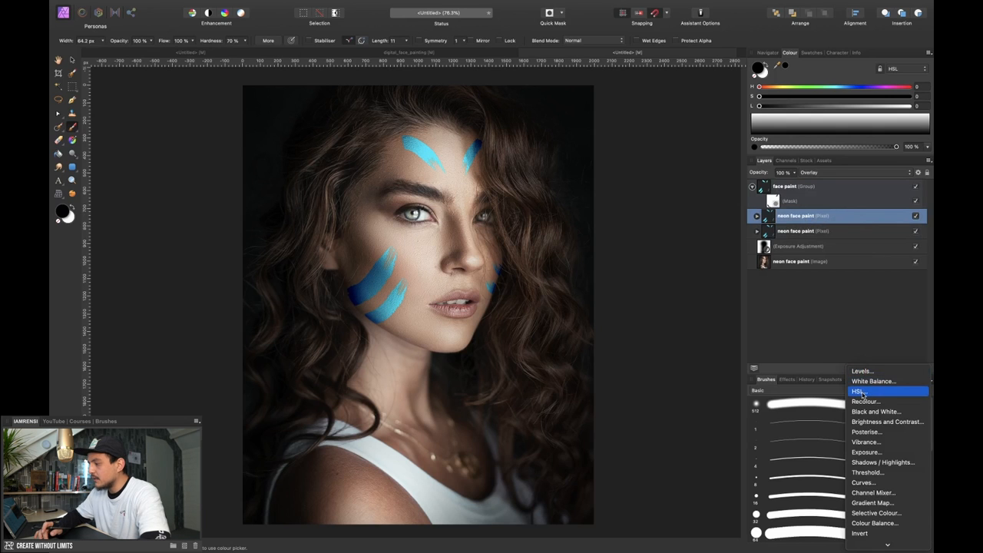
{"action": "left_click", "coordinate": [857, 391]}
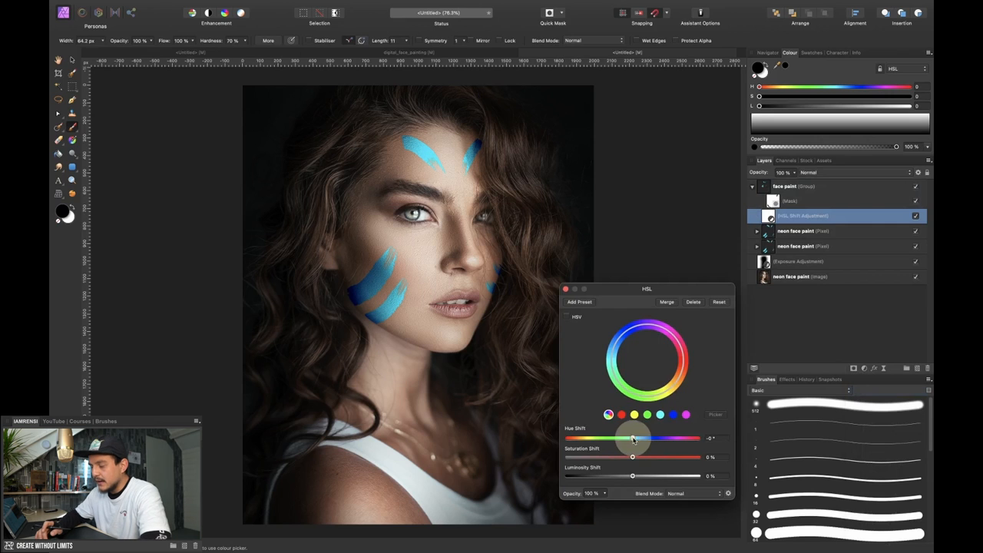
{"action": "left_click_drag", "start_coordinate": [633, 438], "coordinate": [590, 438]}
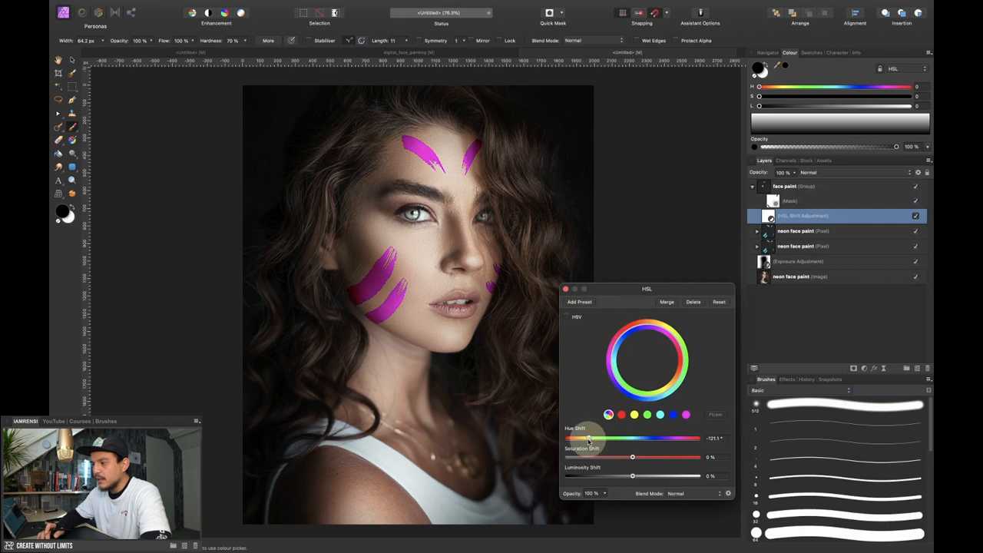
{"action": "left_click_drag", "start_coordinate": [588, 438], "coordinate": [606, 438]}
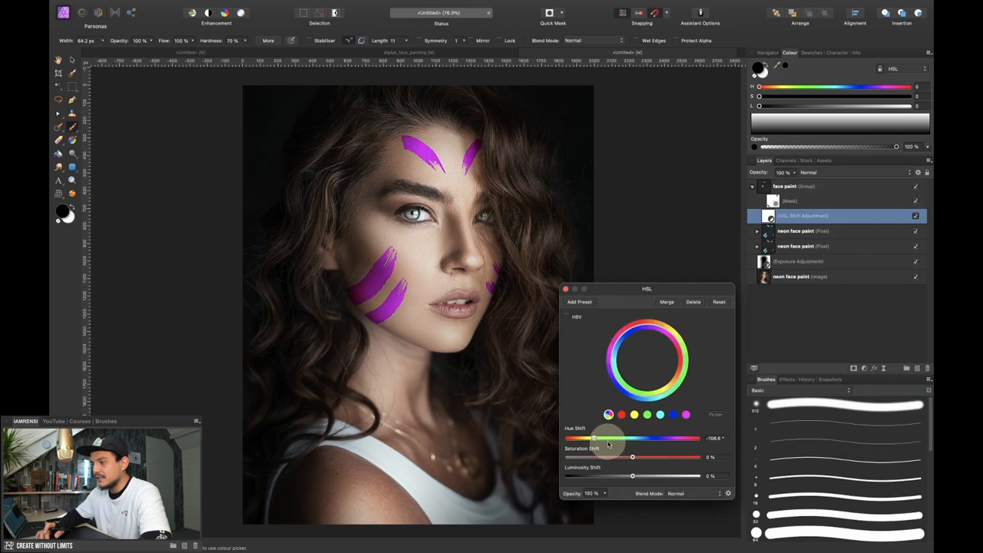
{"action": "left_click_drag", "start_coordinate": [594, 438], "coordinate": [628, 437]}
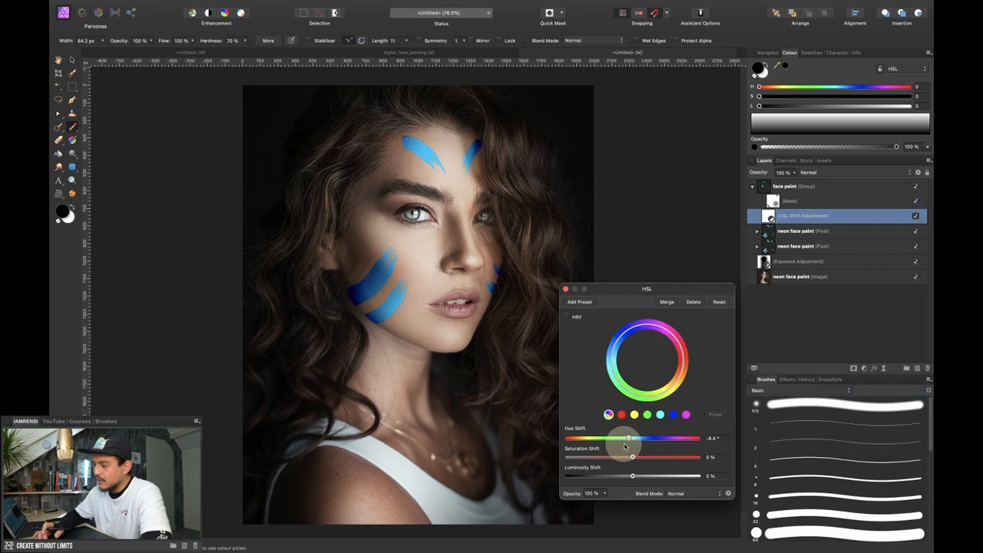
{"action": "left_click_drag", "start_coordinate": [628, 437], "coordinate": [581, 438]}
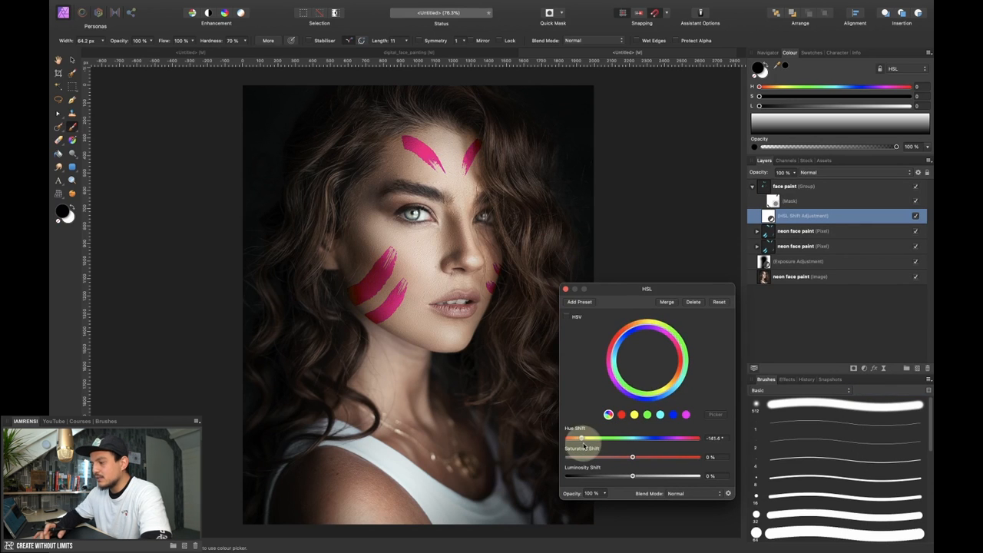
{"action": "left_click_drag", "start_coordinate": [582, 438], "coordinate": [587, 437]}
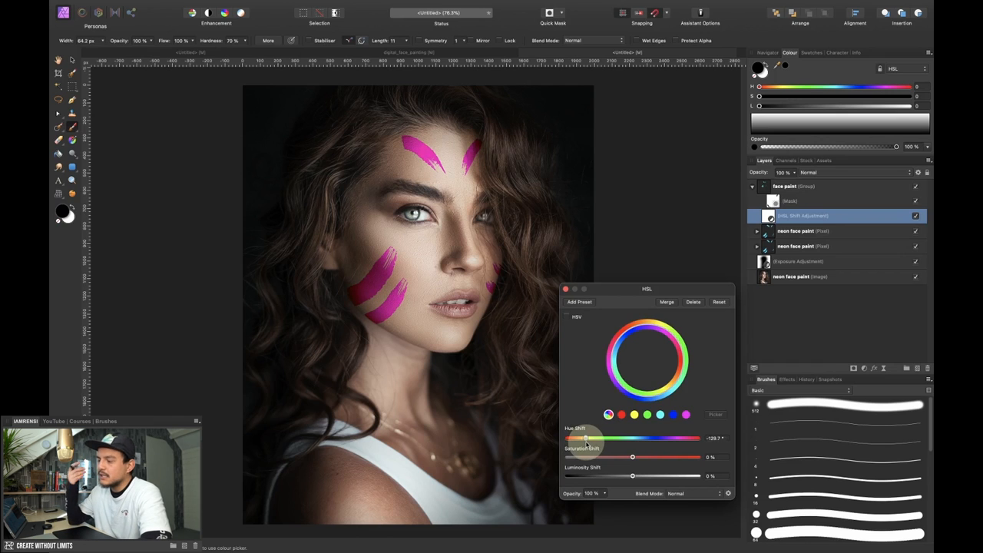
{"action": "left_click_drag", "start_coordinate": [586, 438], "coordinate": [631, 437]}
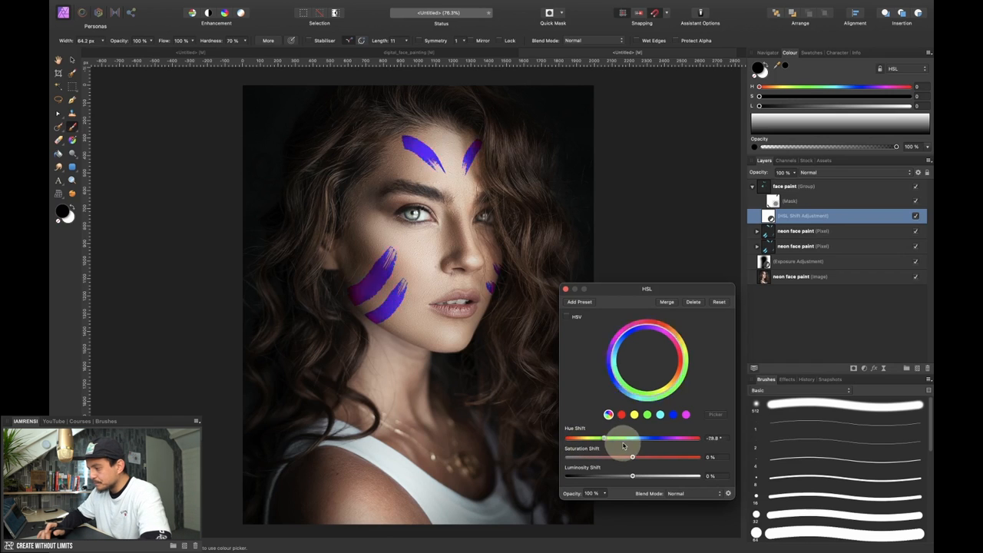
{"action": "left_click_drag", "start_coordinate": [606, 438], "coordinate": [695, 438]}
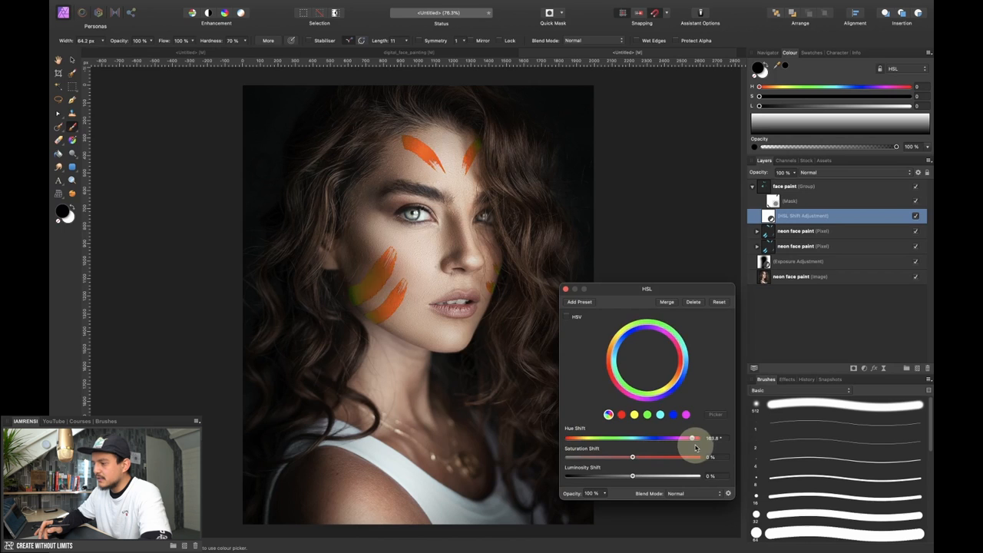
{"action": "left_click_drag", "start_coordinate": [691, 438], "coordinate": [675, 438]}
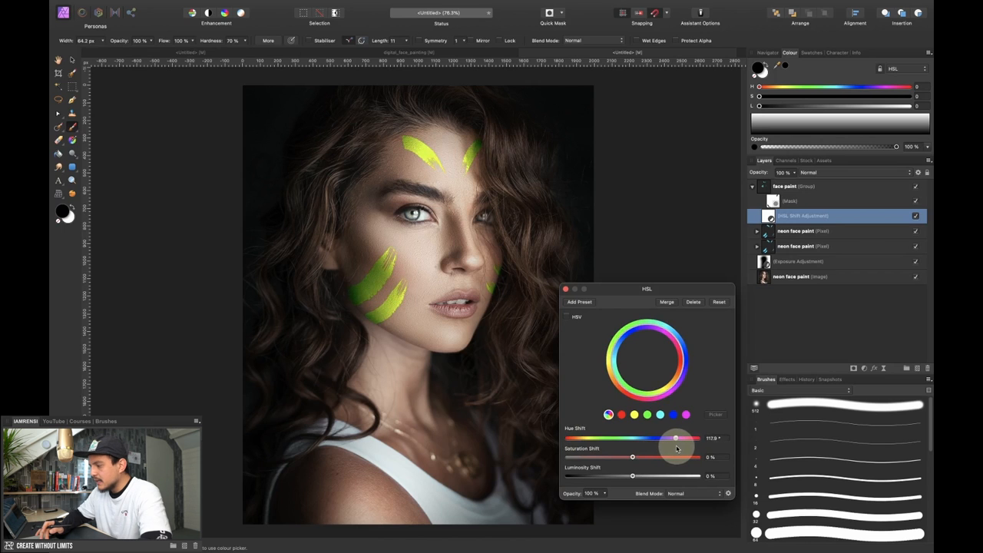
{"action": "left_click_drag", "start_coordinate": [674, 437], "coordinate": [679, 437]}
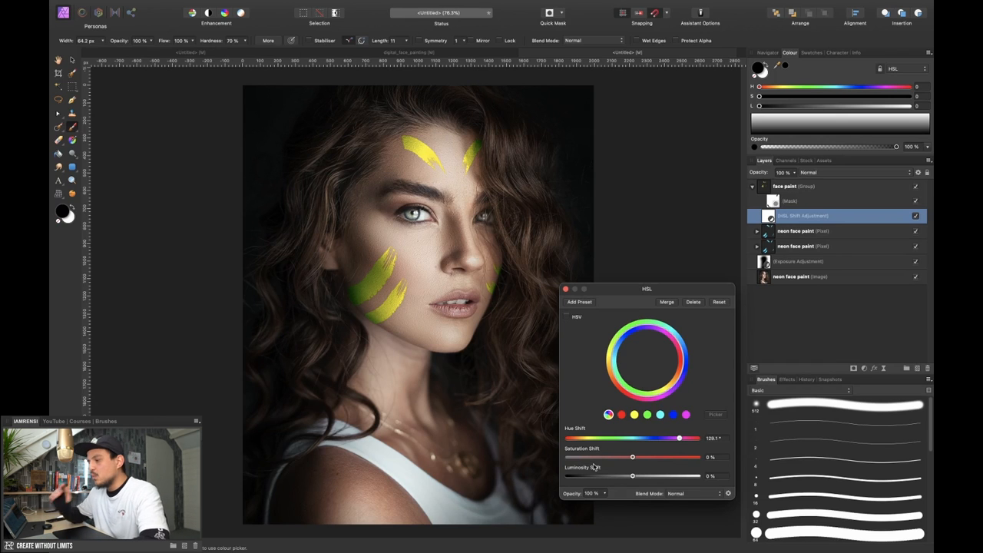
{"action": "left_click", "coordinate": [565, 289]}
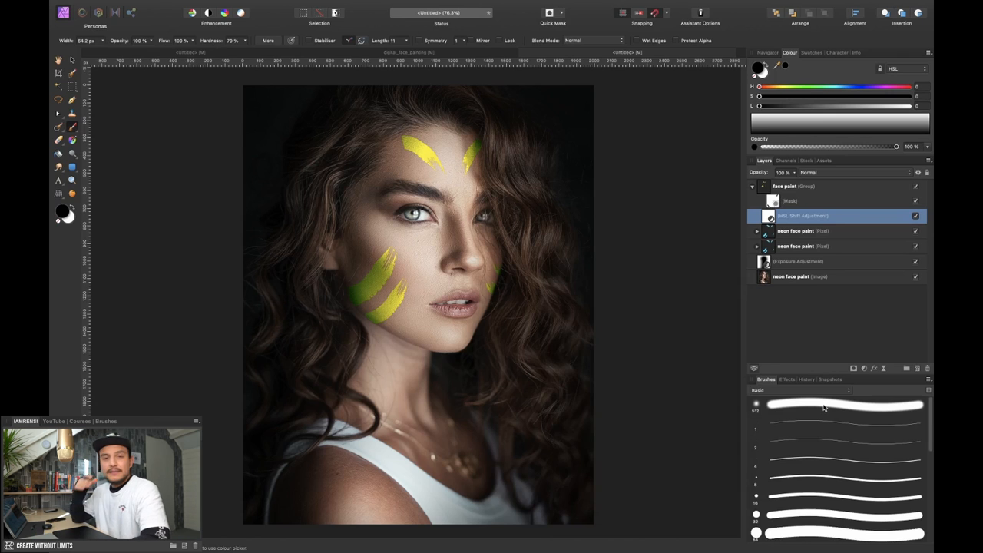
{"action": "mouse_move", "coordinate": [826, 405]}
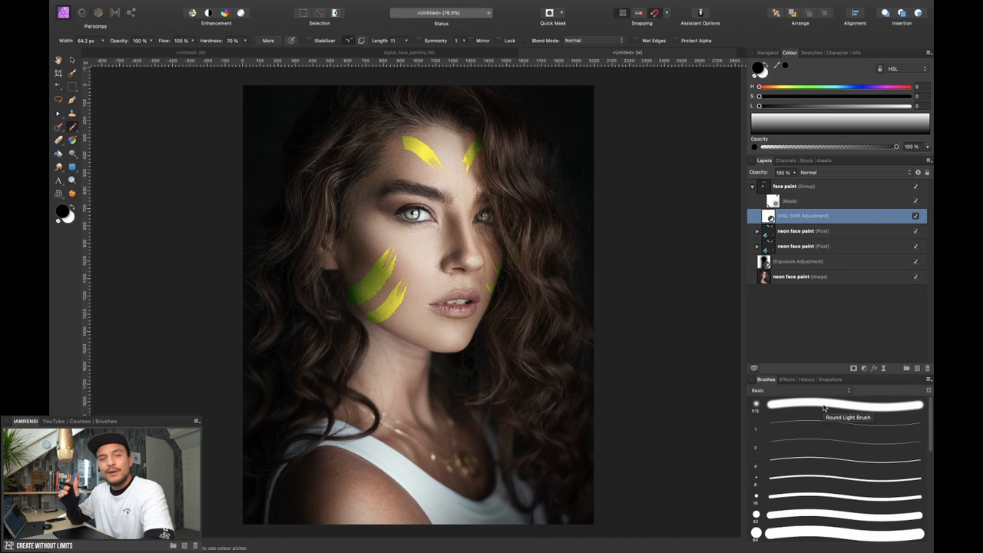